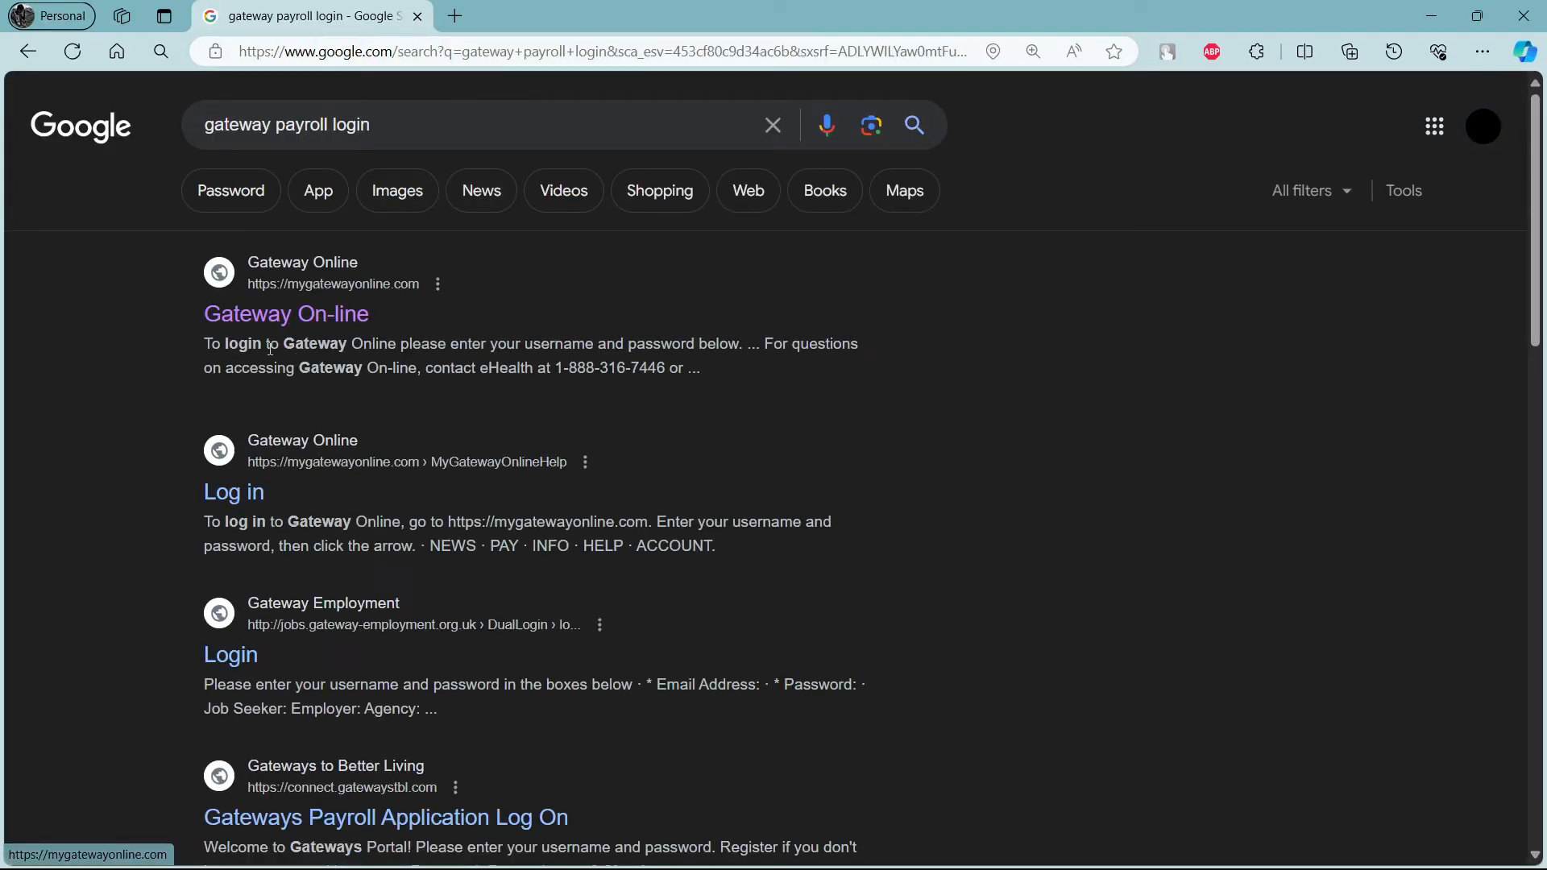
Step: Open the 'Gateway On-line' result from the Google search for gateway payroll login
click(284, 314)
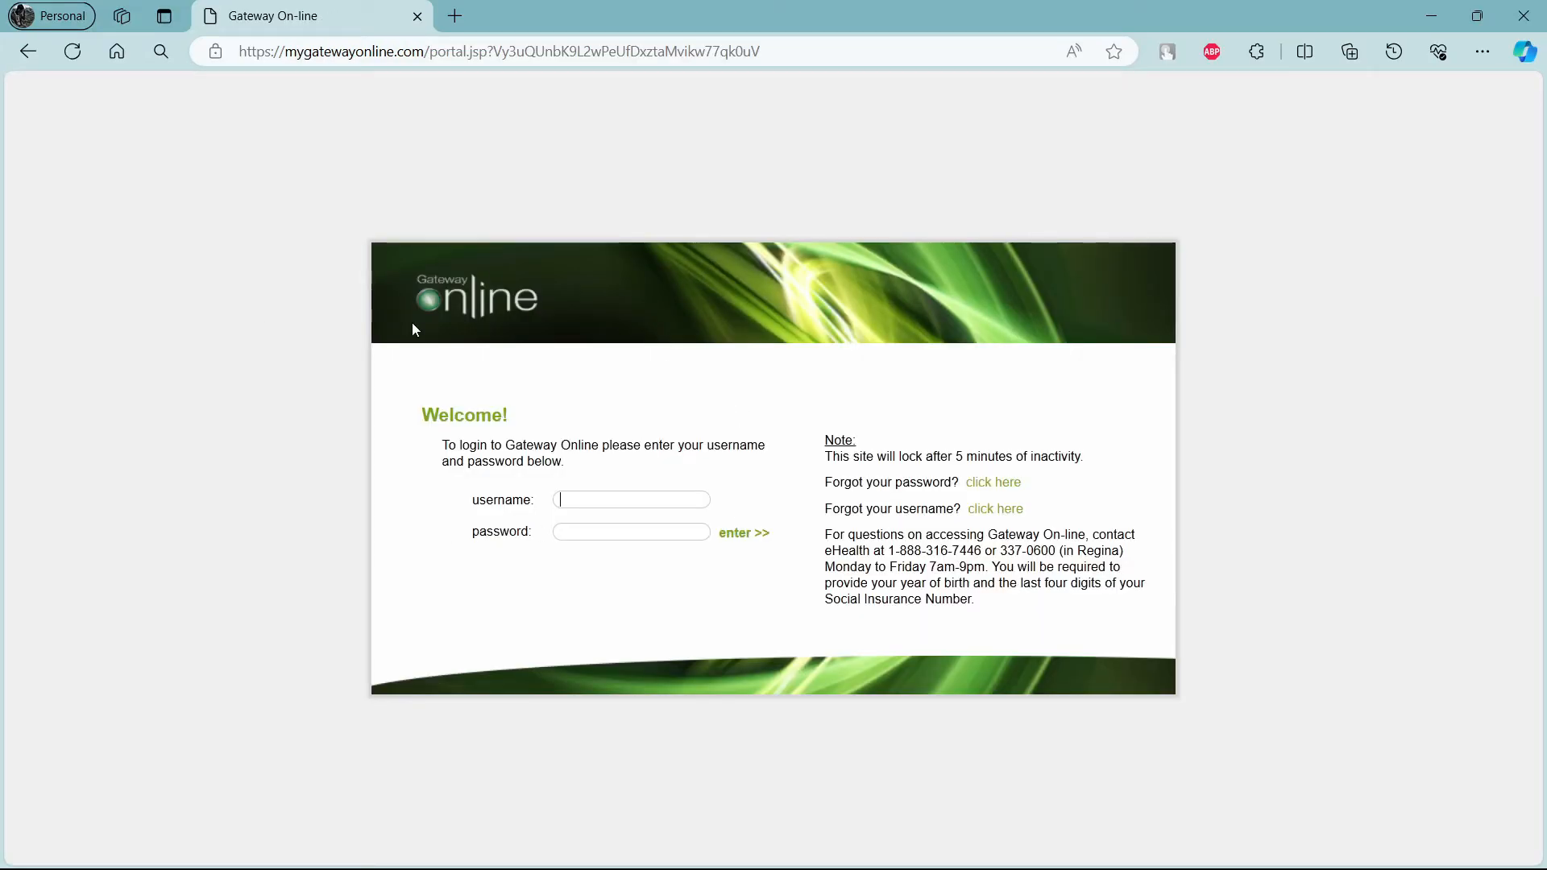
mouse_move(431, 293)
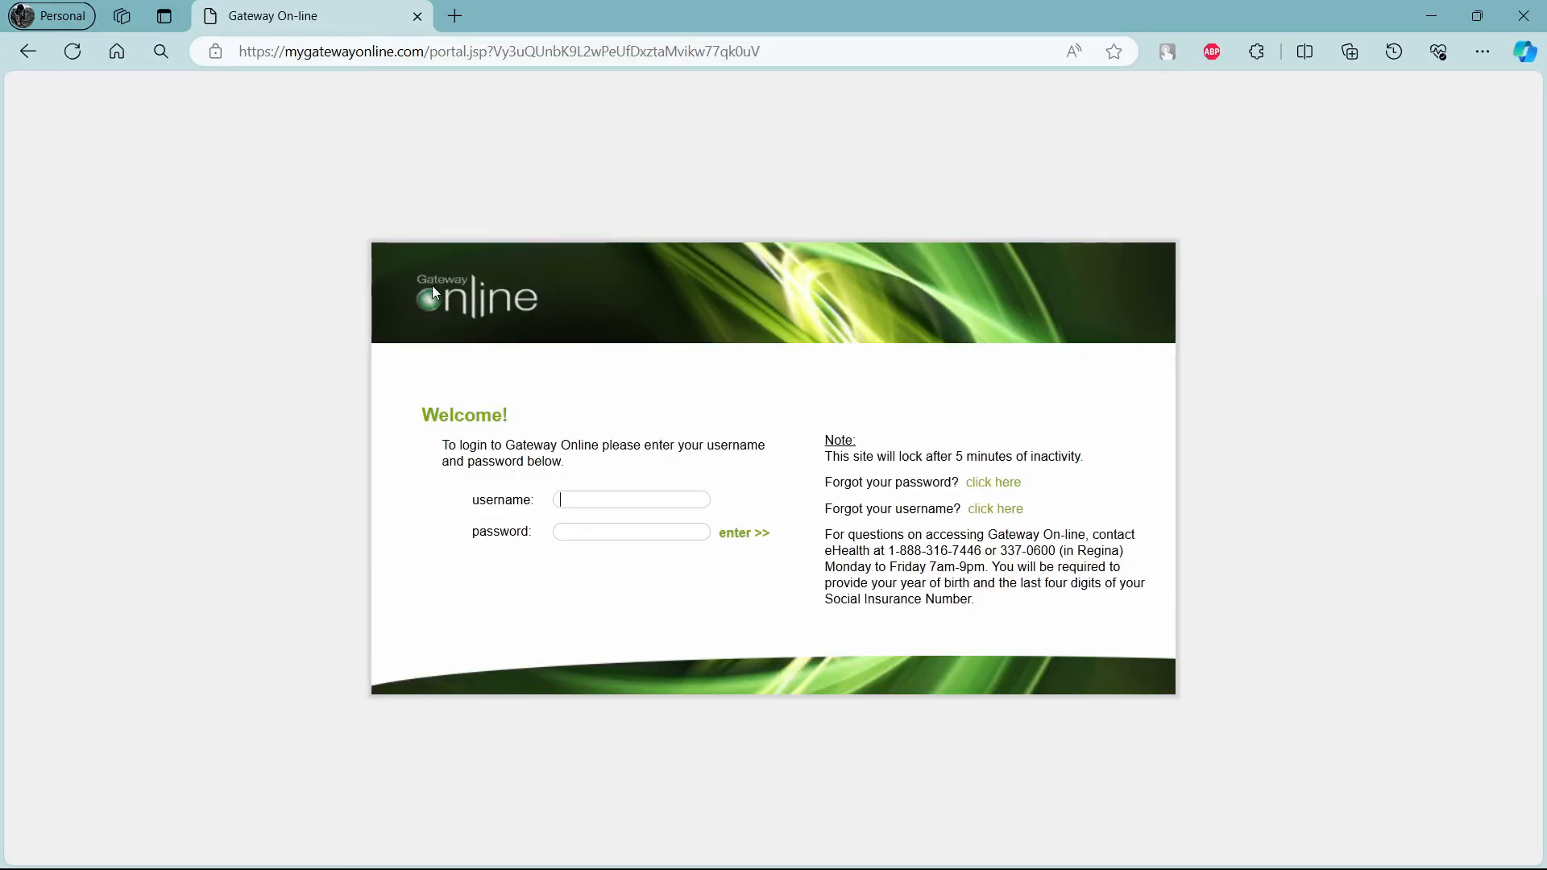
mouse_move(426, 299)
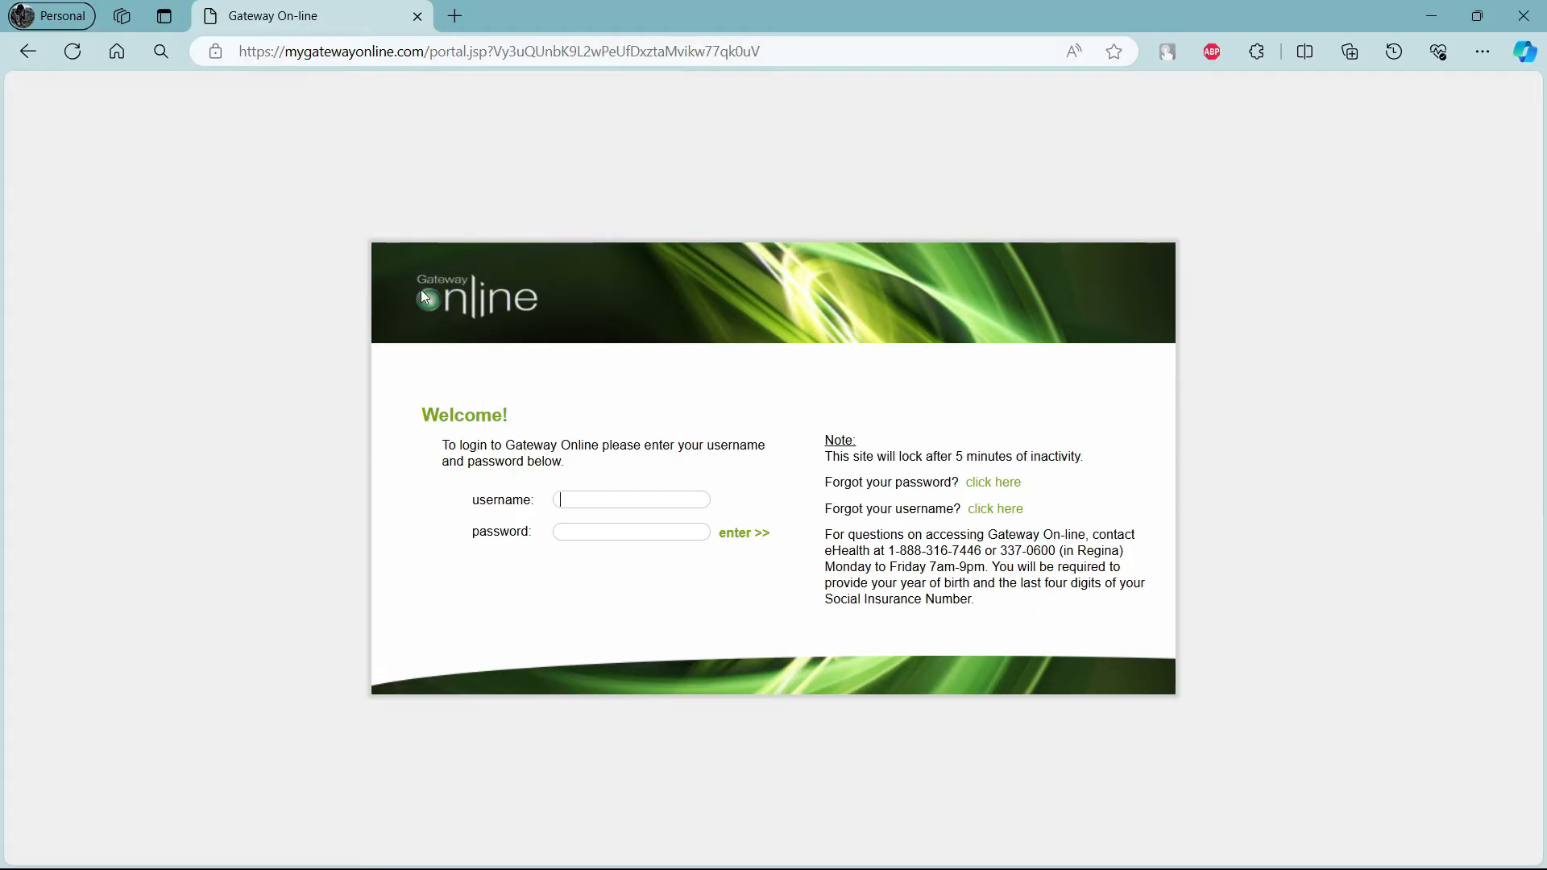
mouse_move(651, 445)
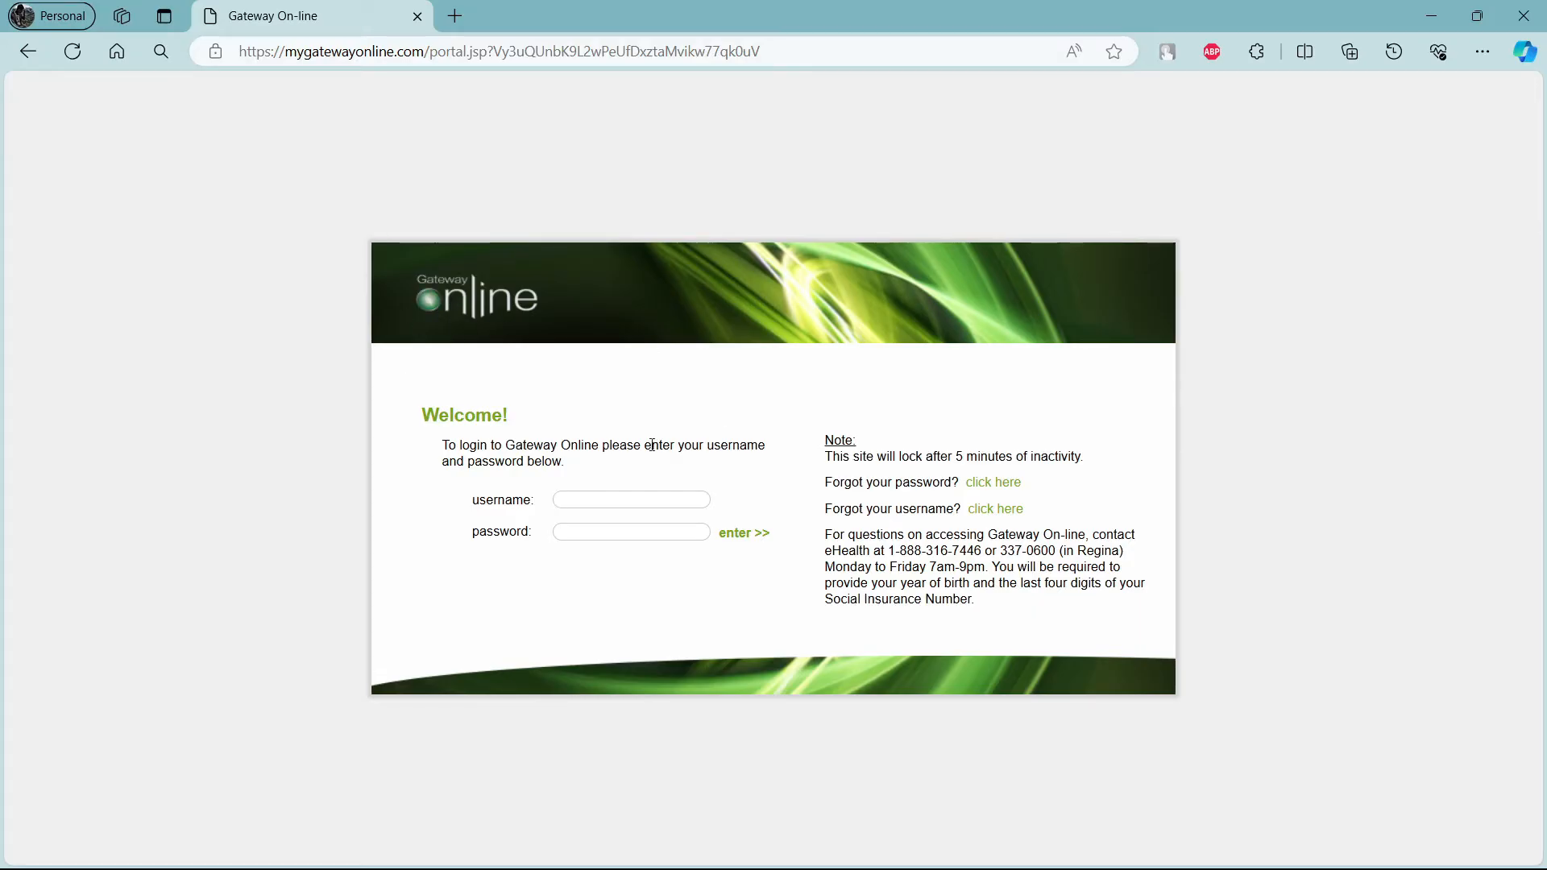
click(743, 532)
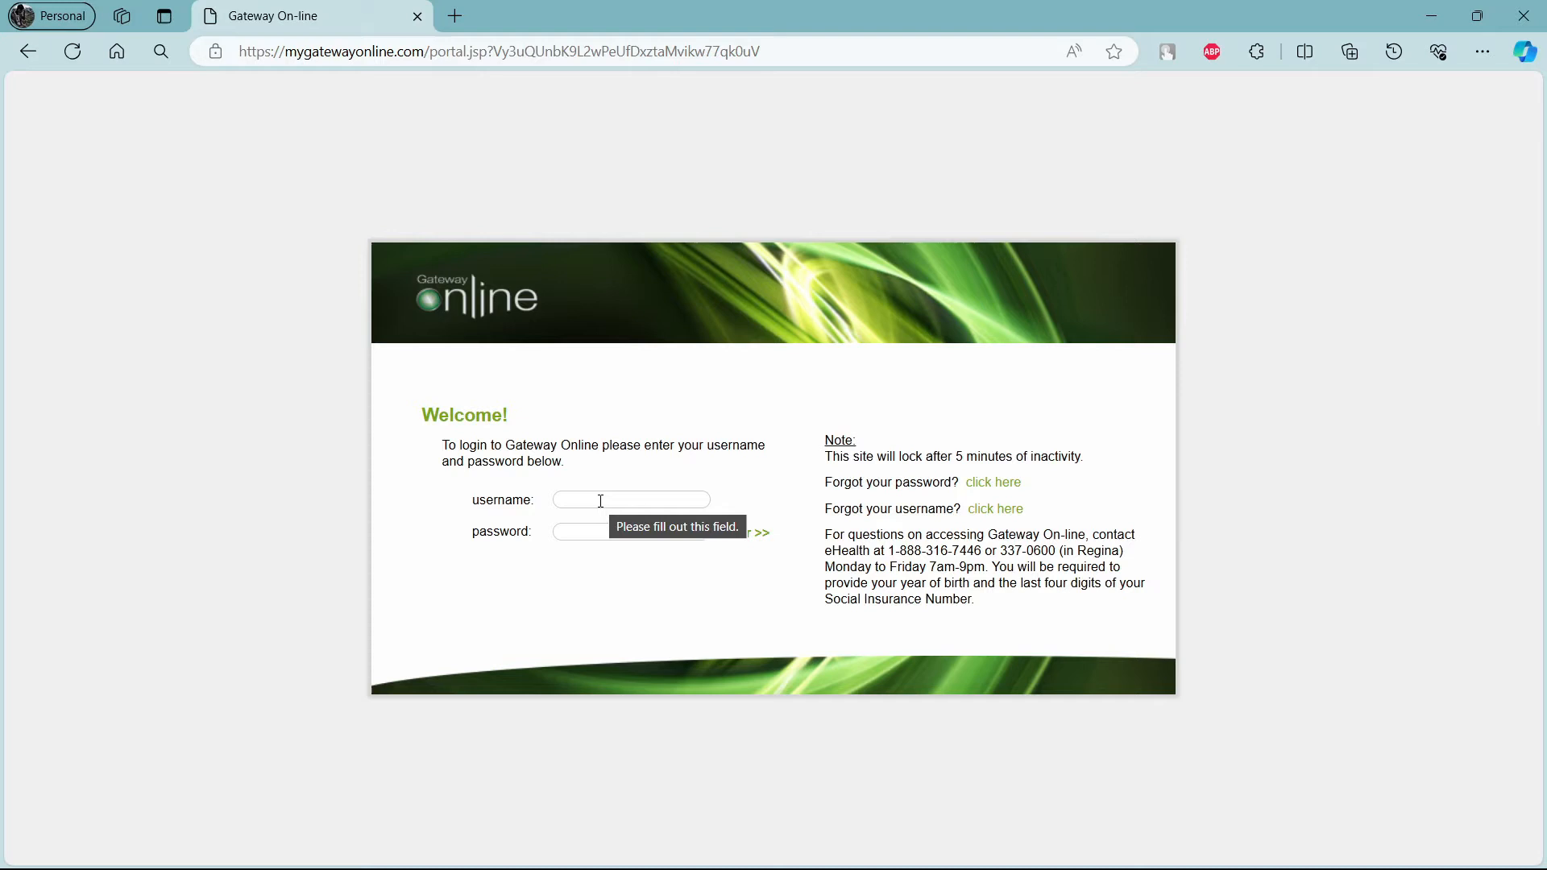
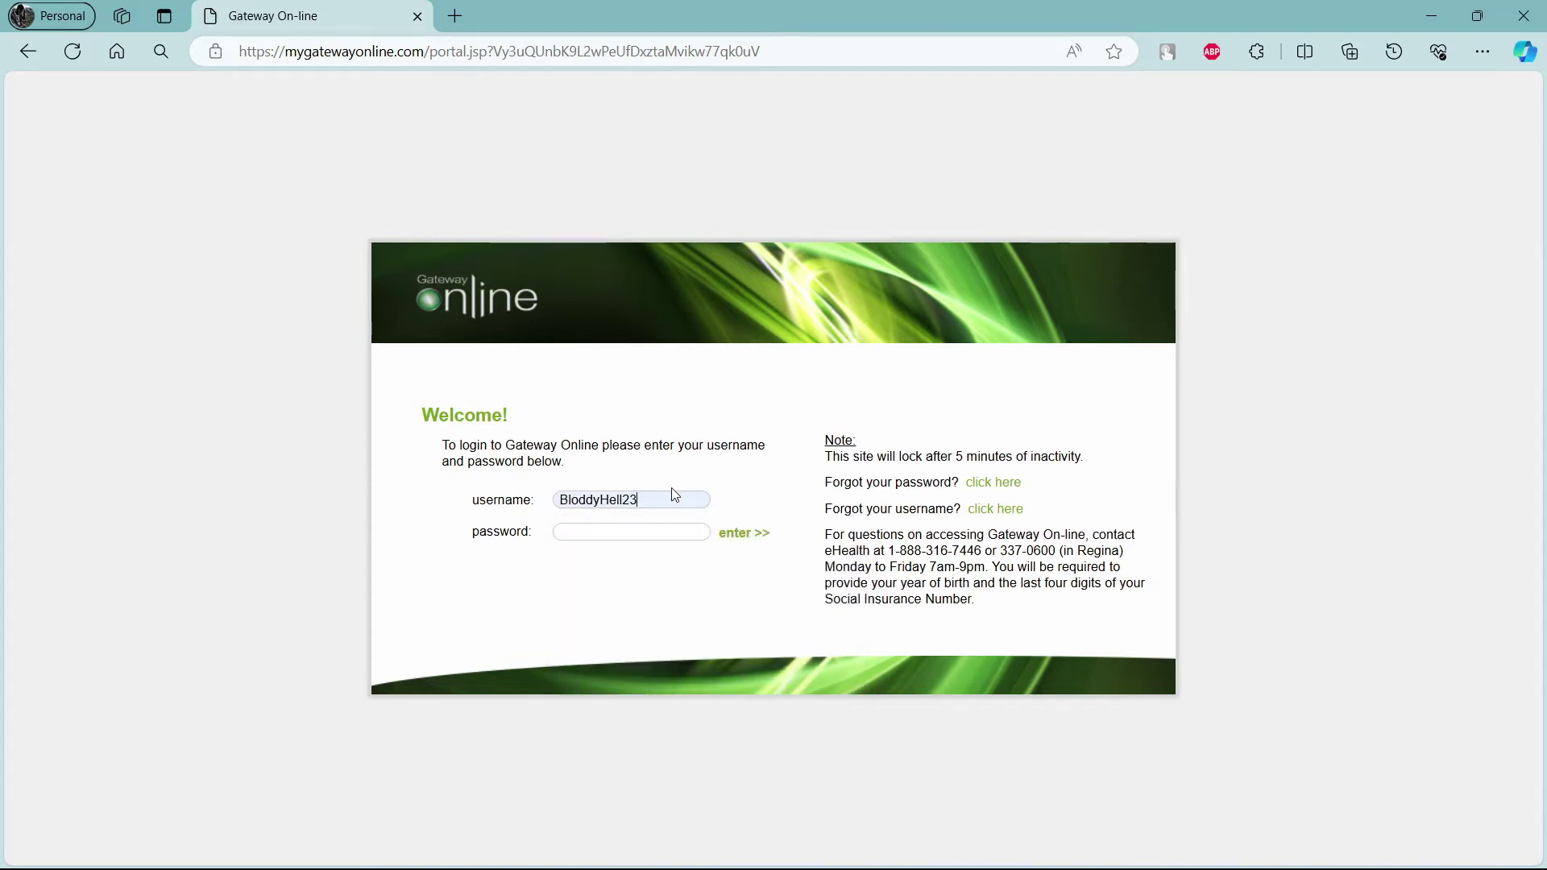
mouse_move(596, 547)
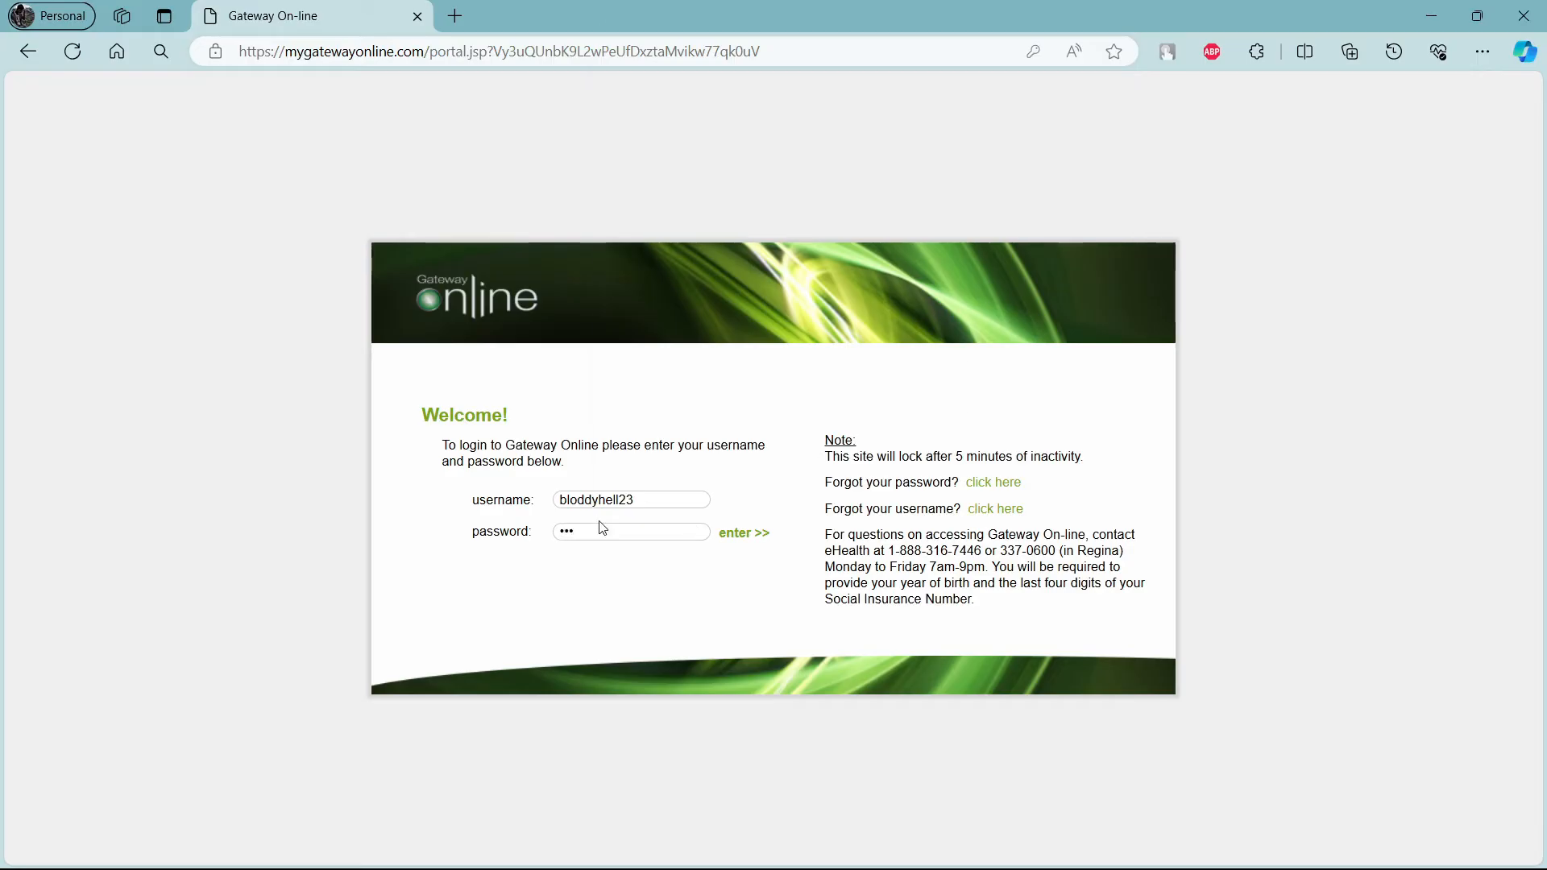
text(password)
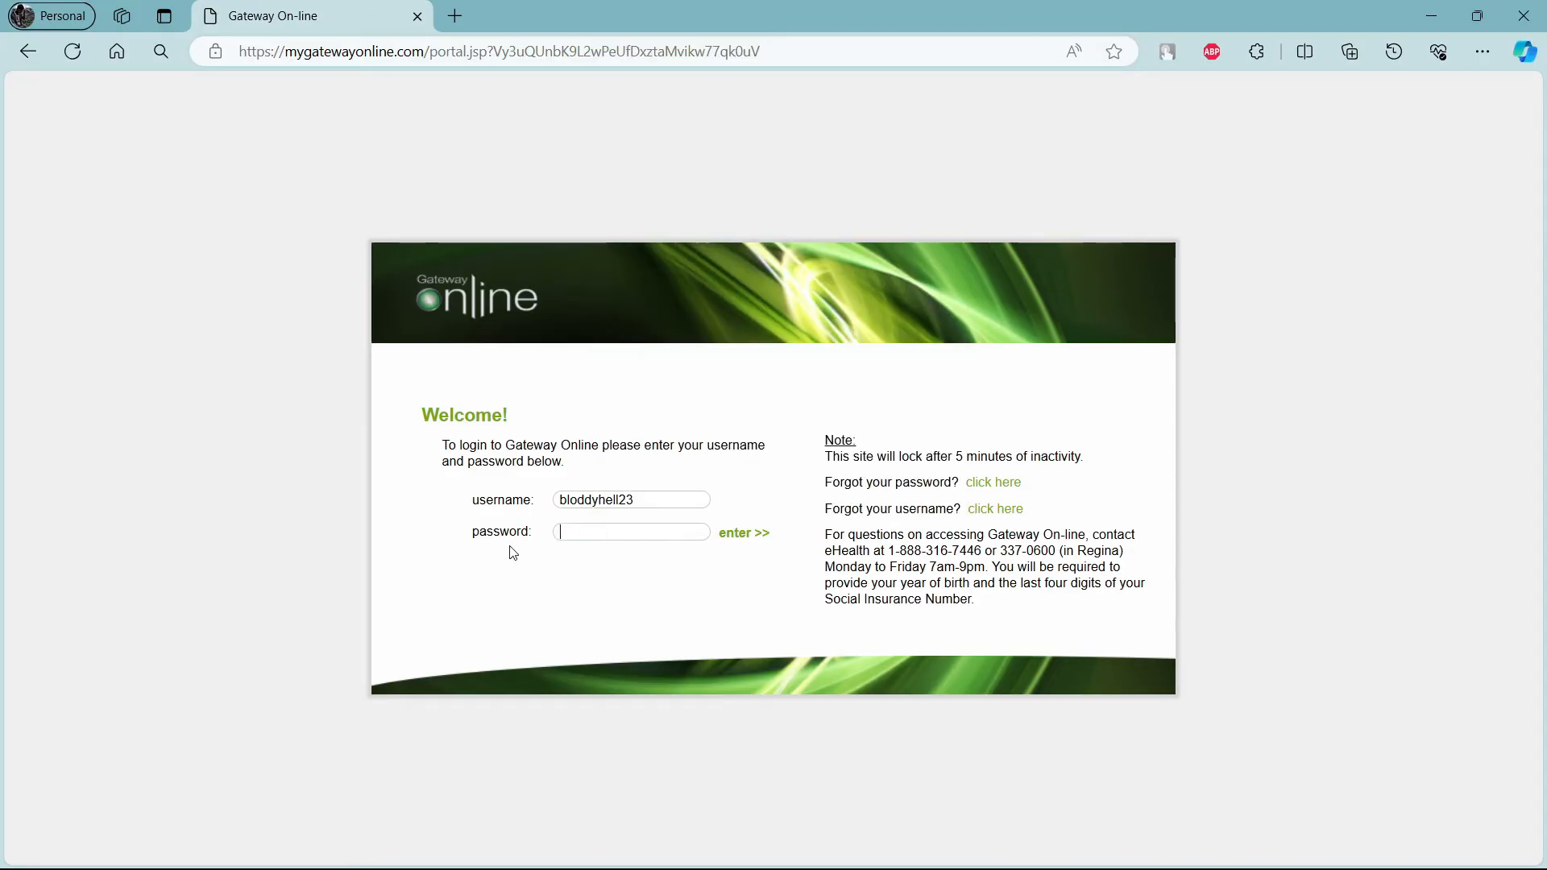
text(password)
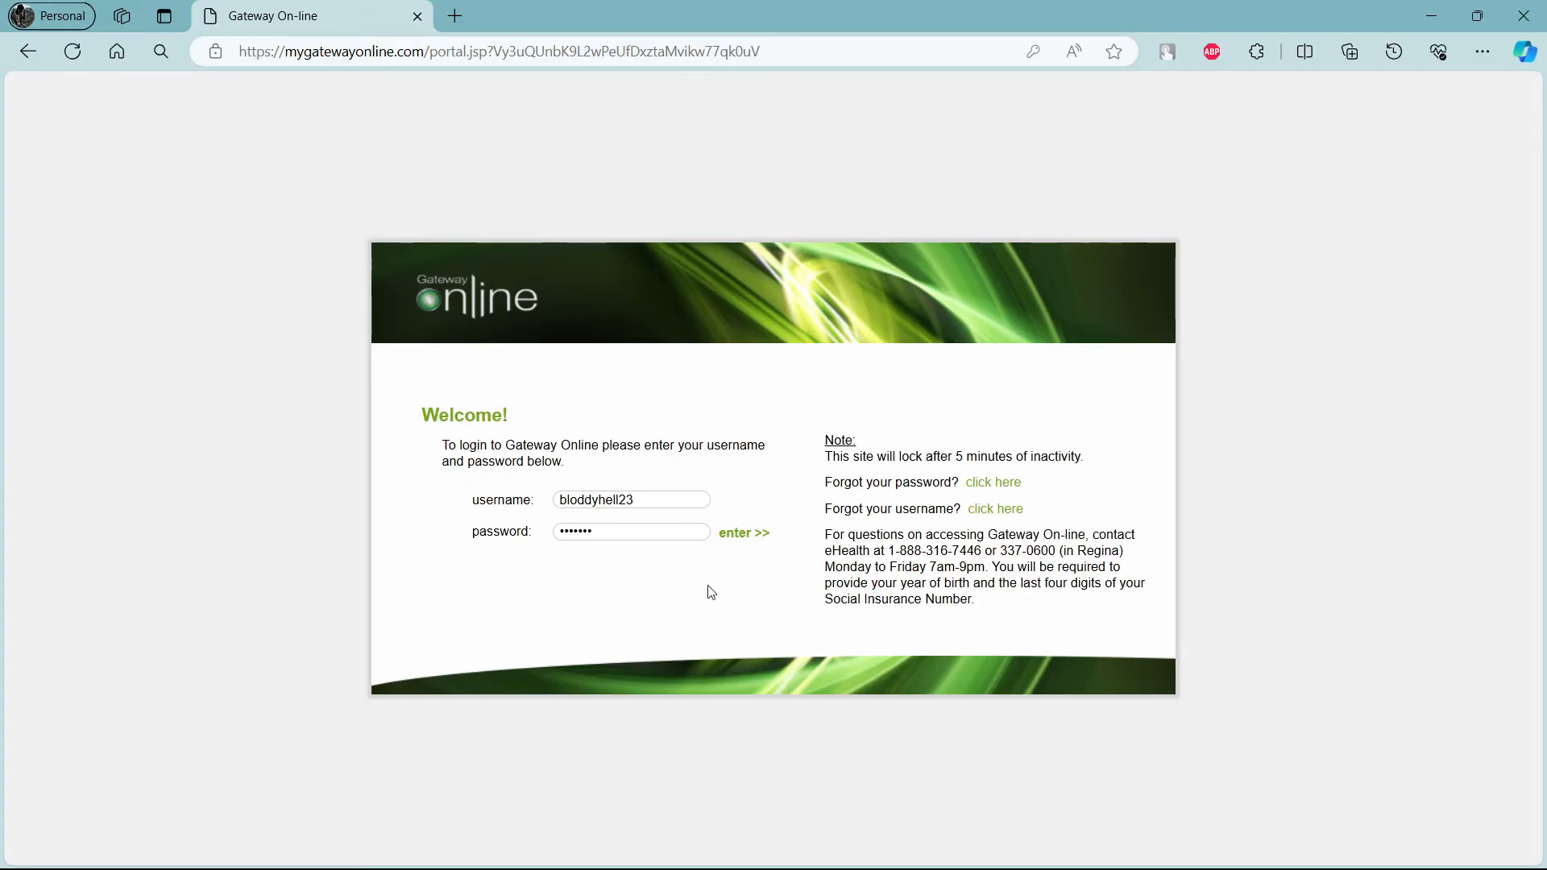
mouse_move(743, 533)
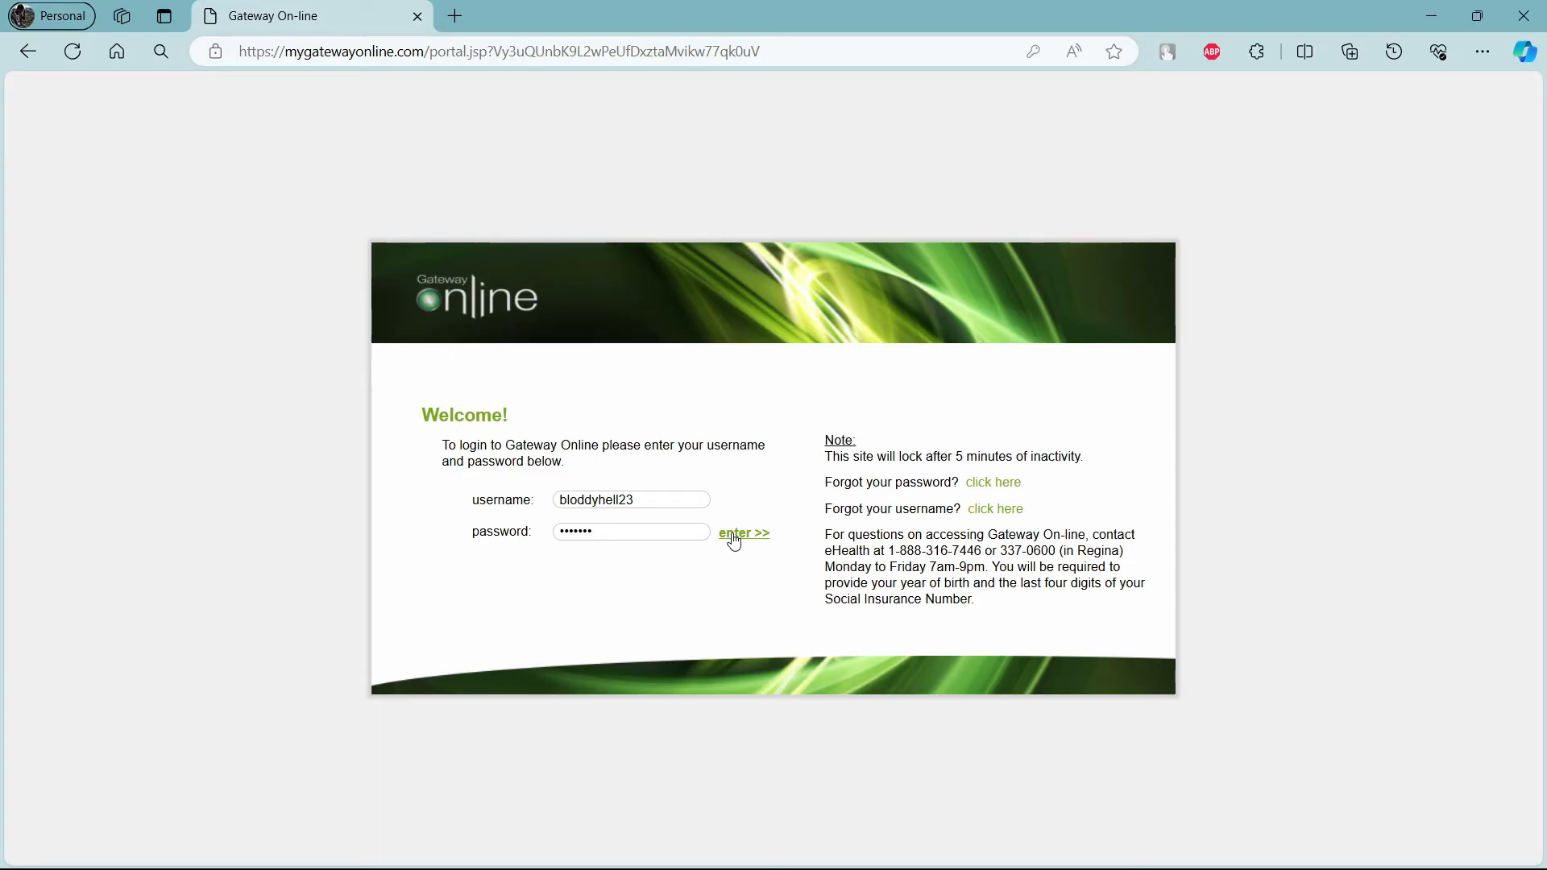
click(26, 52)
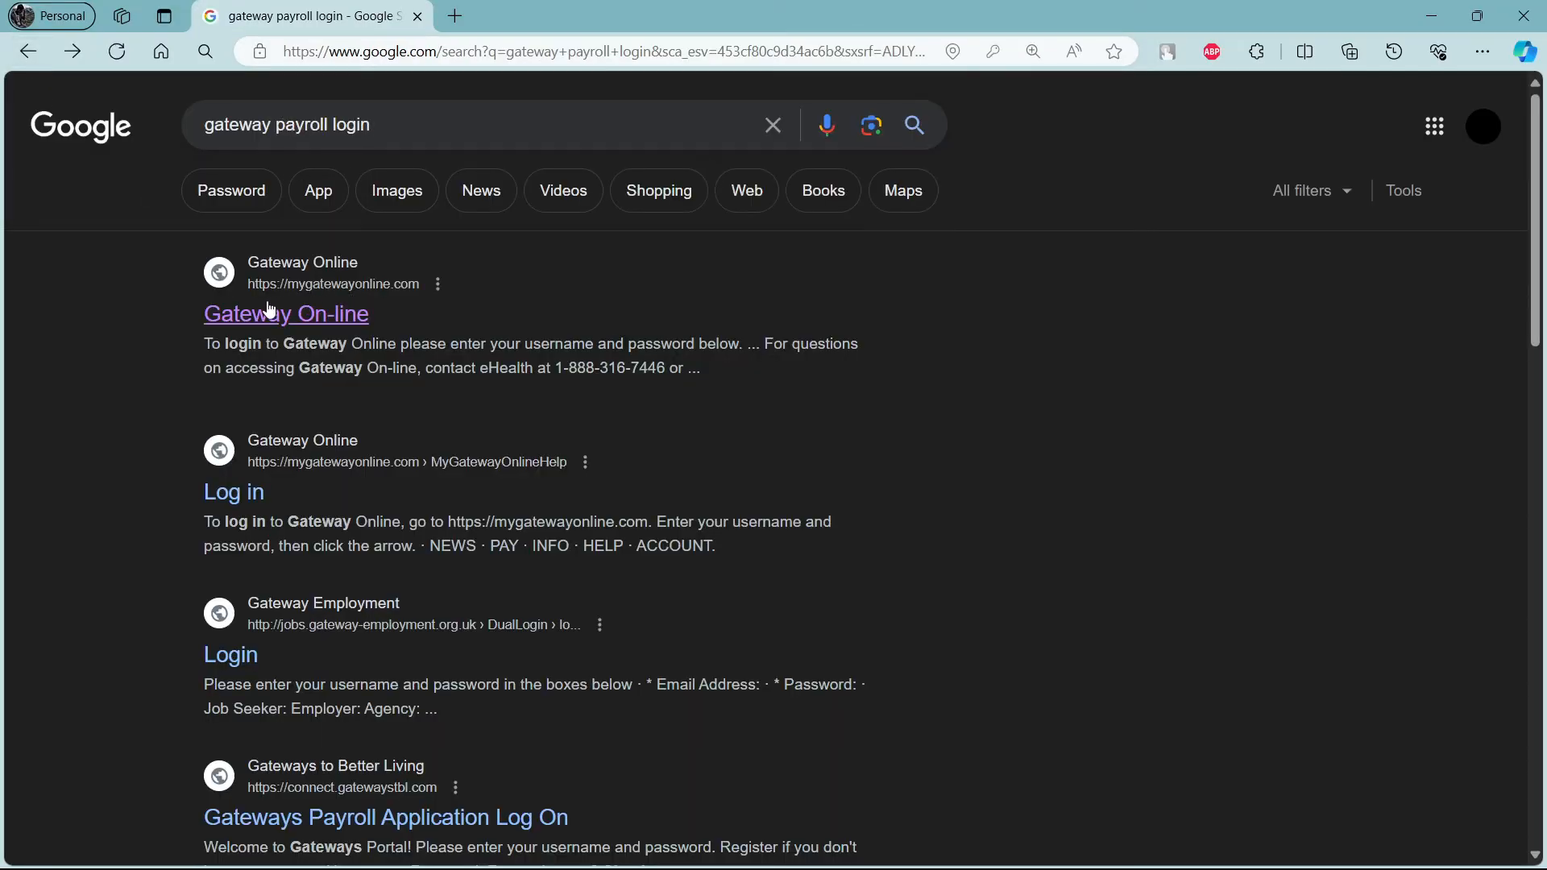
mouse_move(291, 328)
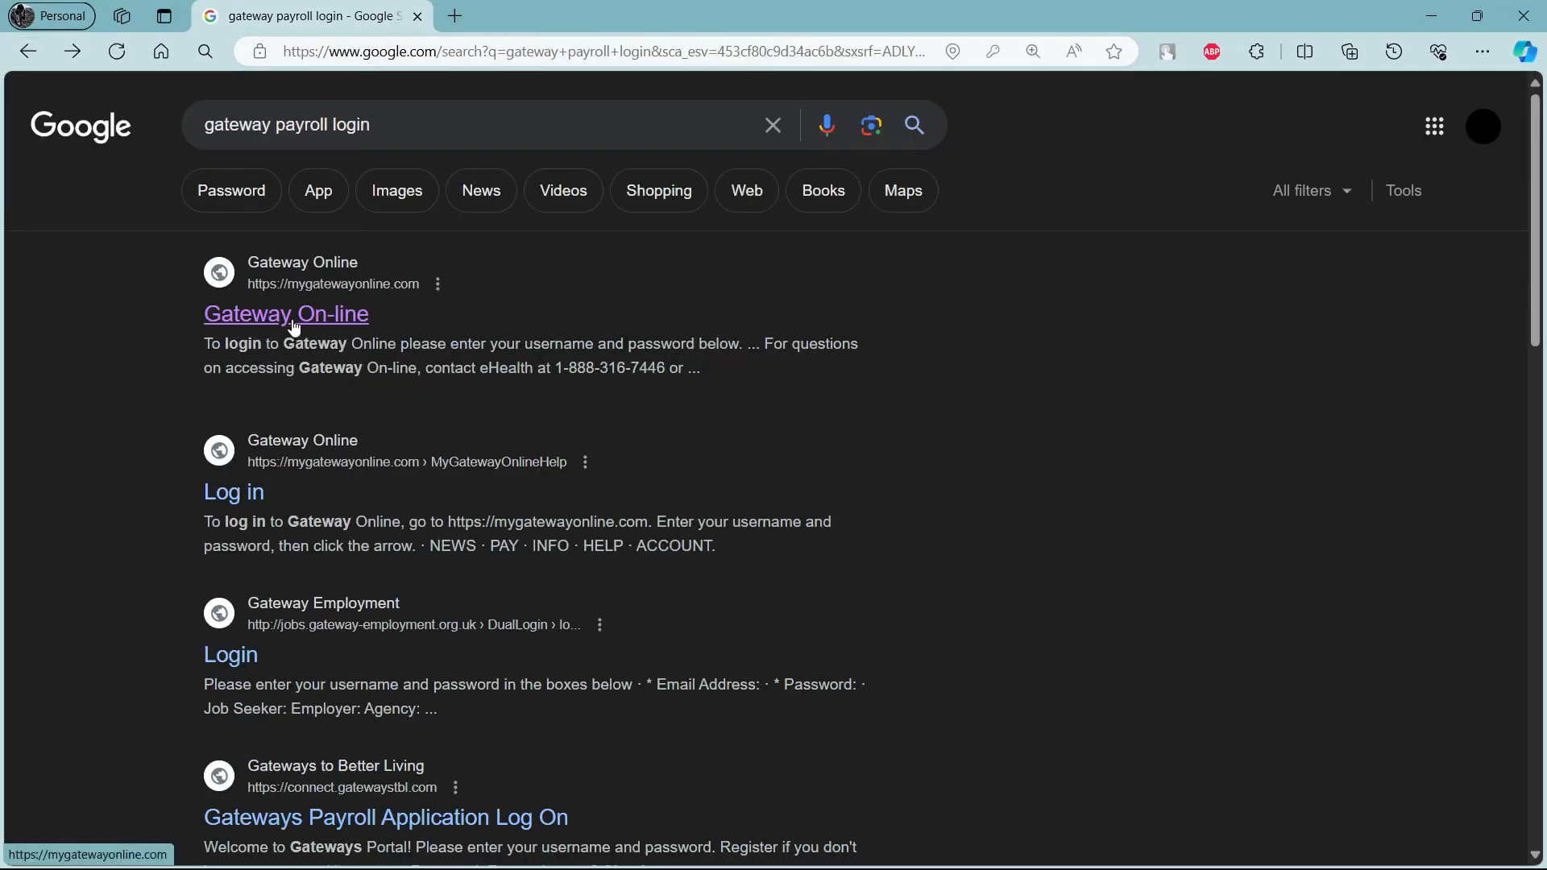
Step: Reopen the 'Gateway On-line' search result to reach the empty login page
click(286, 314)
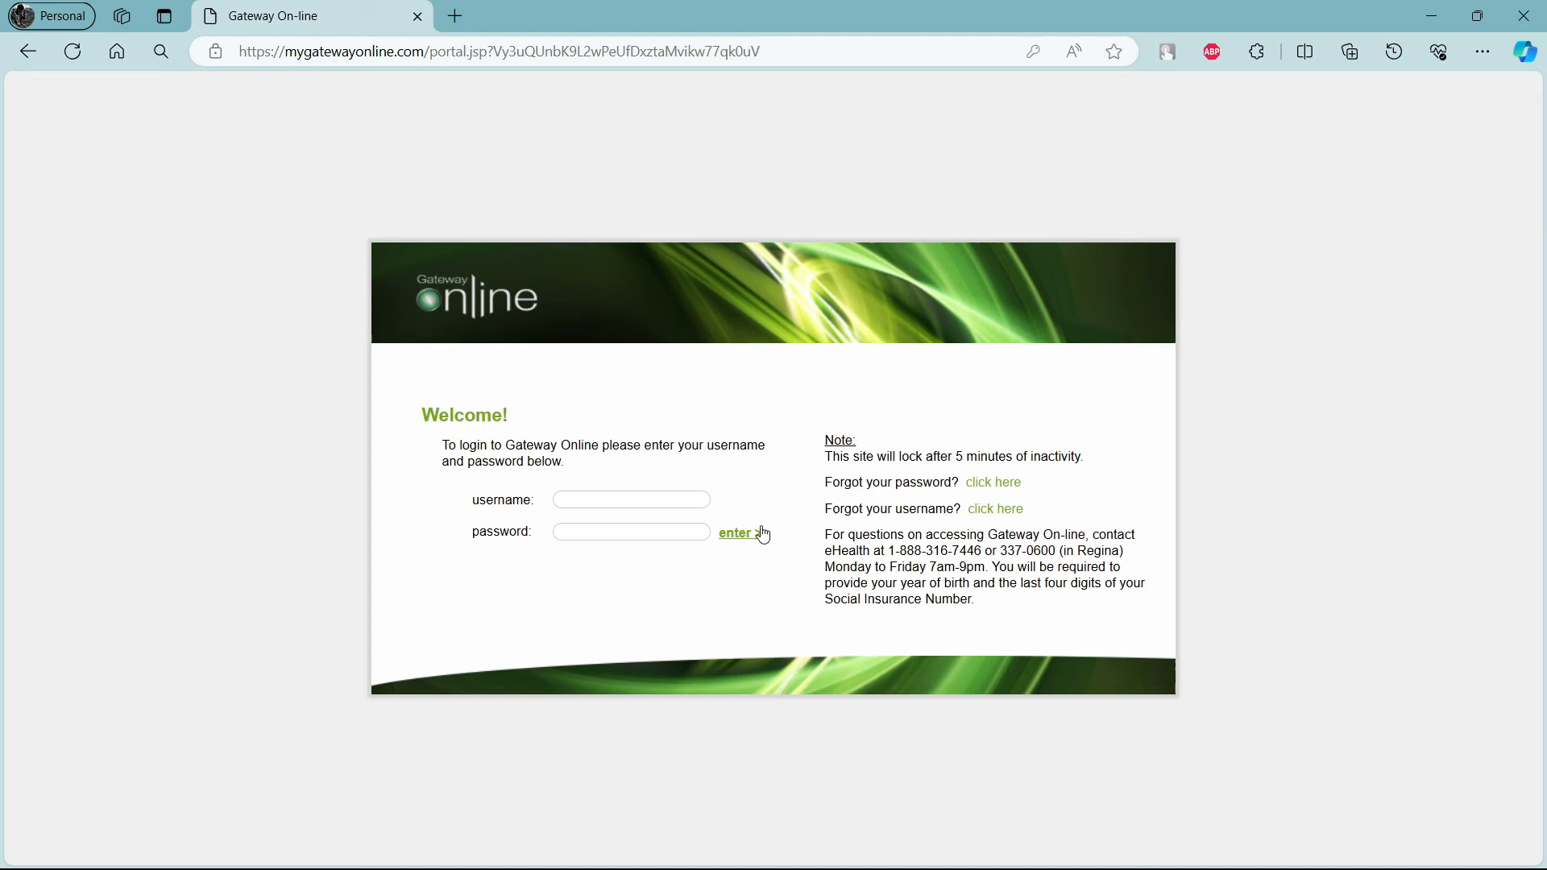
mouse_move(606, 423)
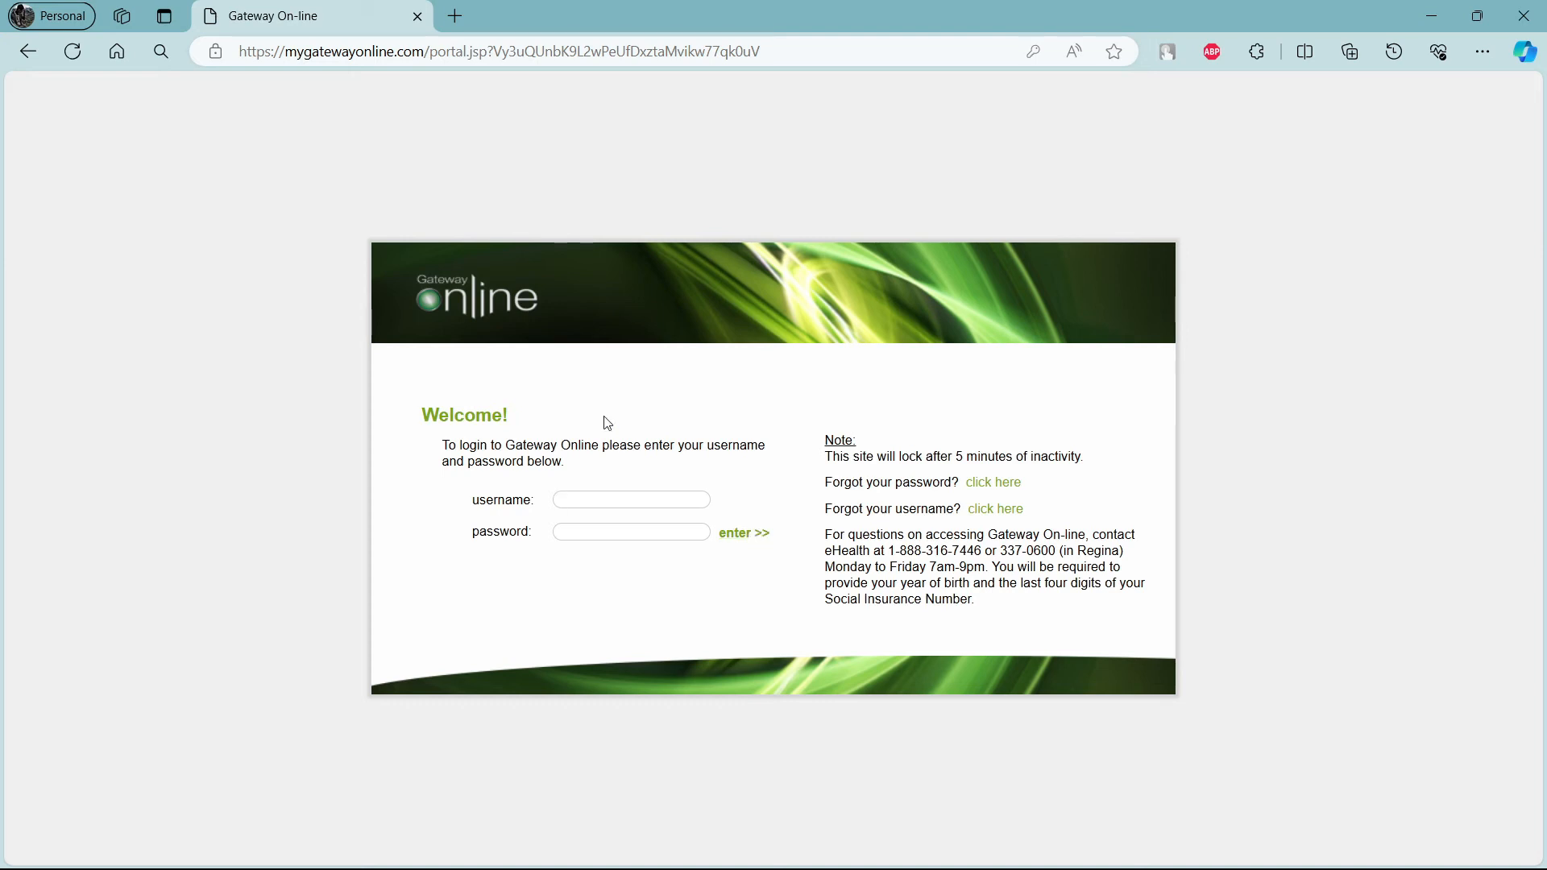
mouse_move(419, 316)
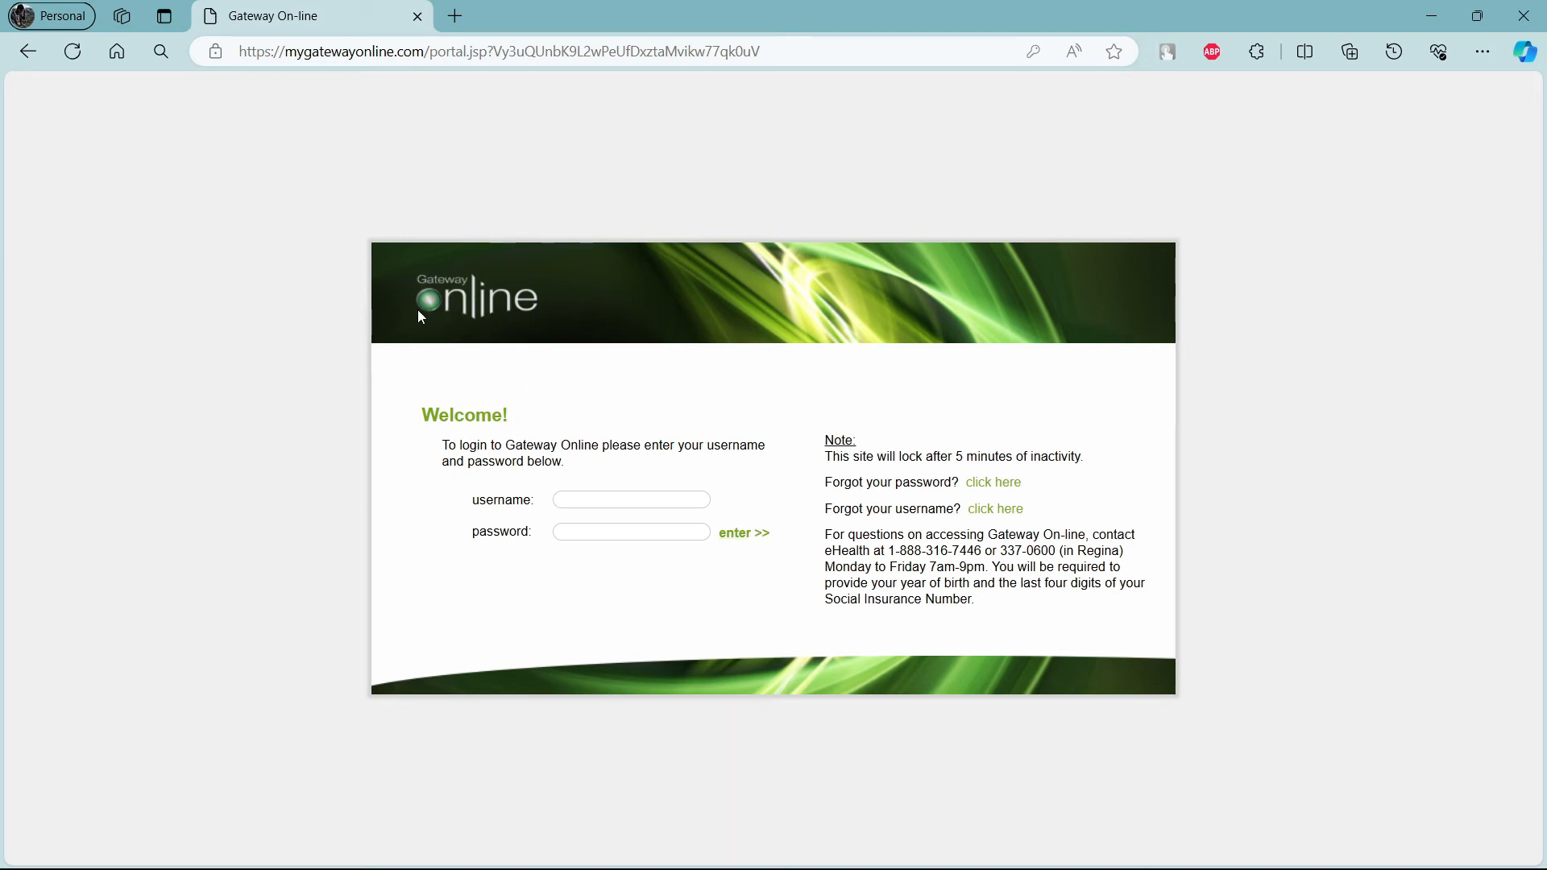
Step: Focus the username field, then select the login page URL in the address bar
click(630, 500)
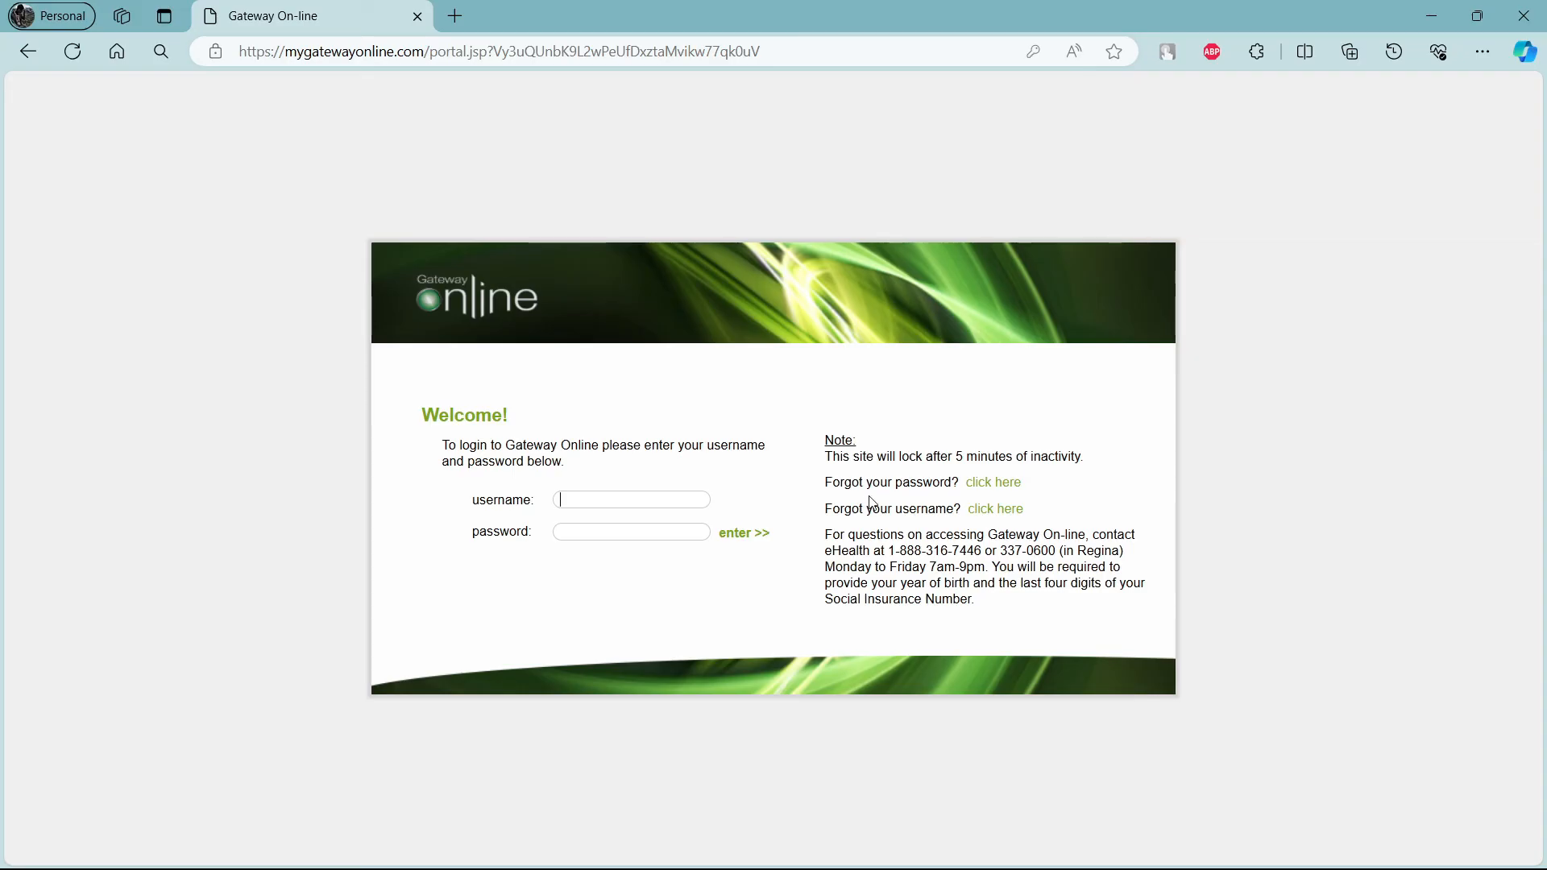
mouse_move(994, 509)
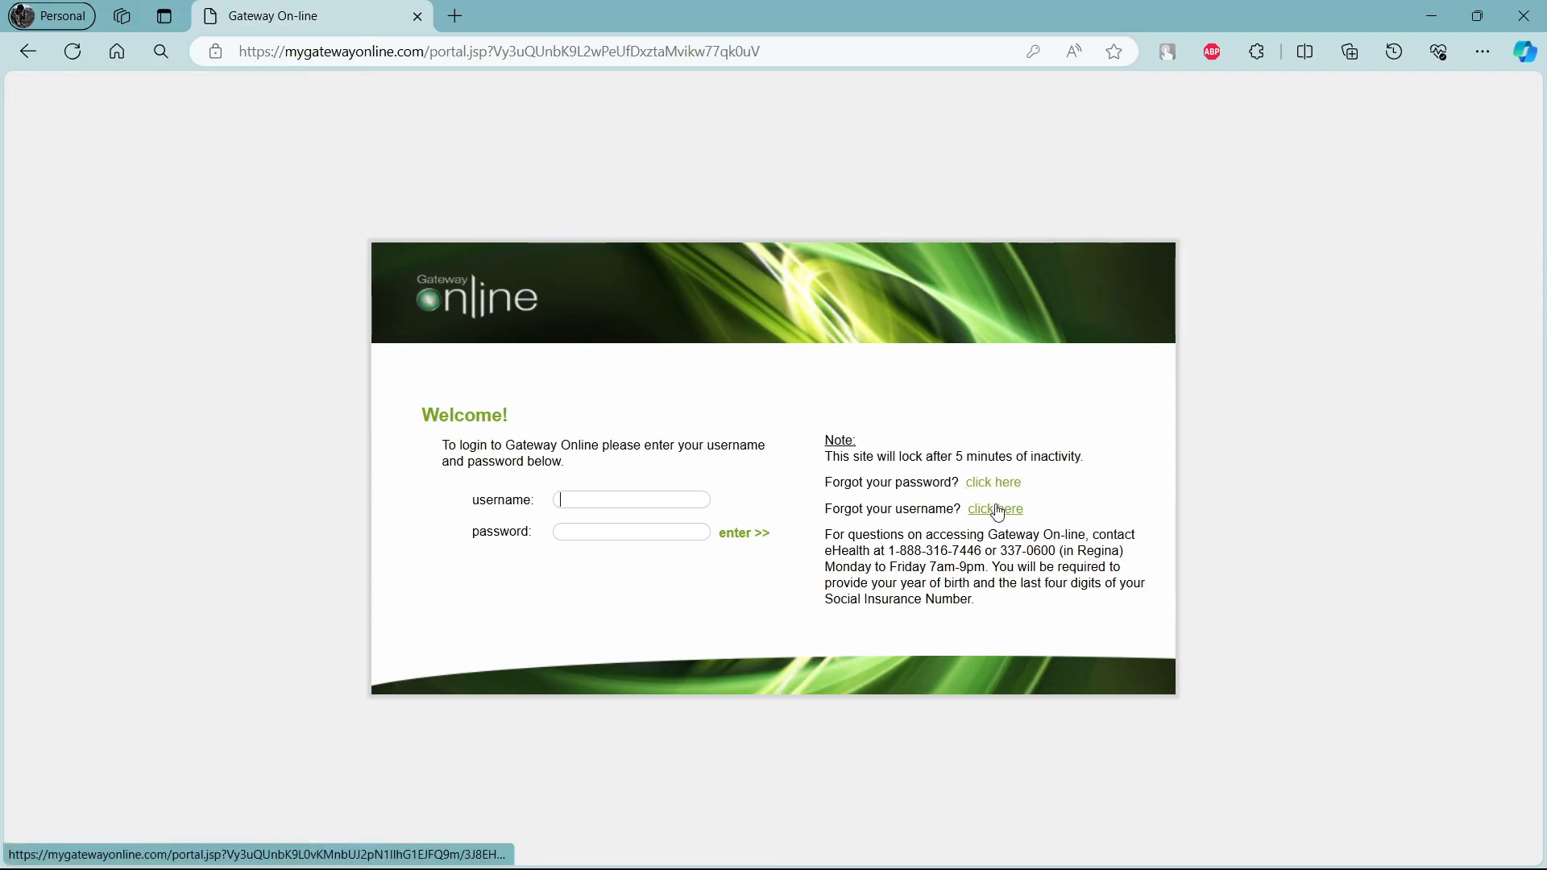
mouse_move(1002, 511)
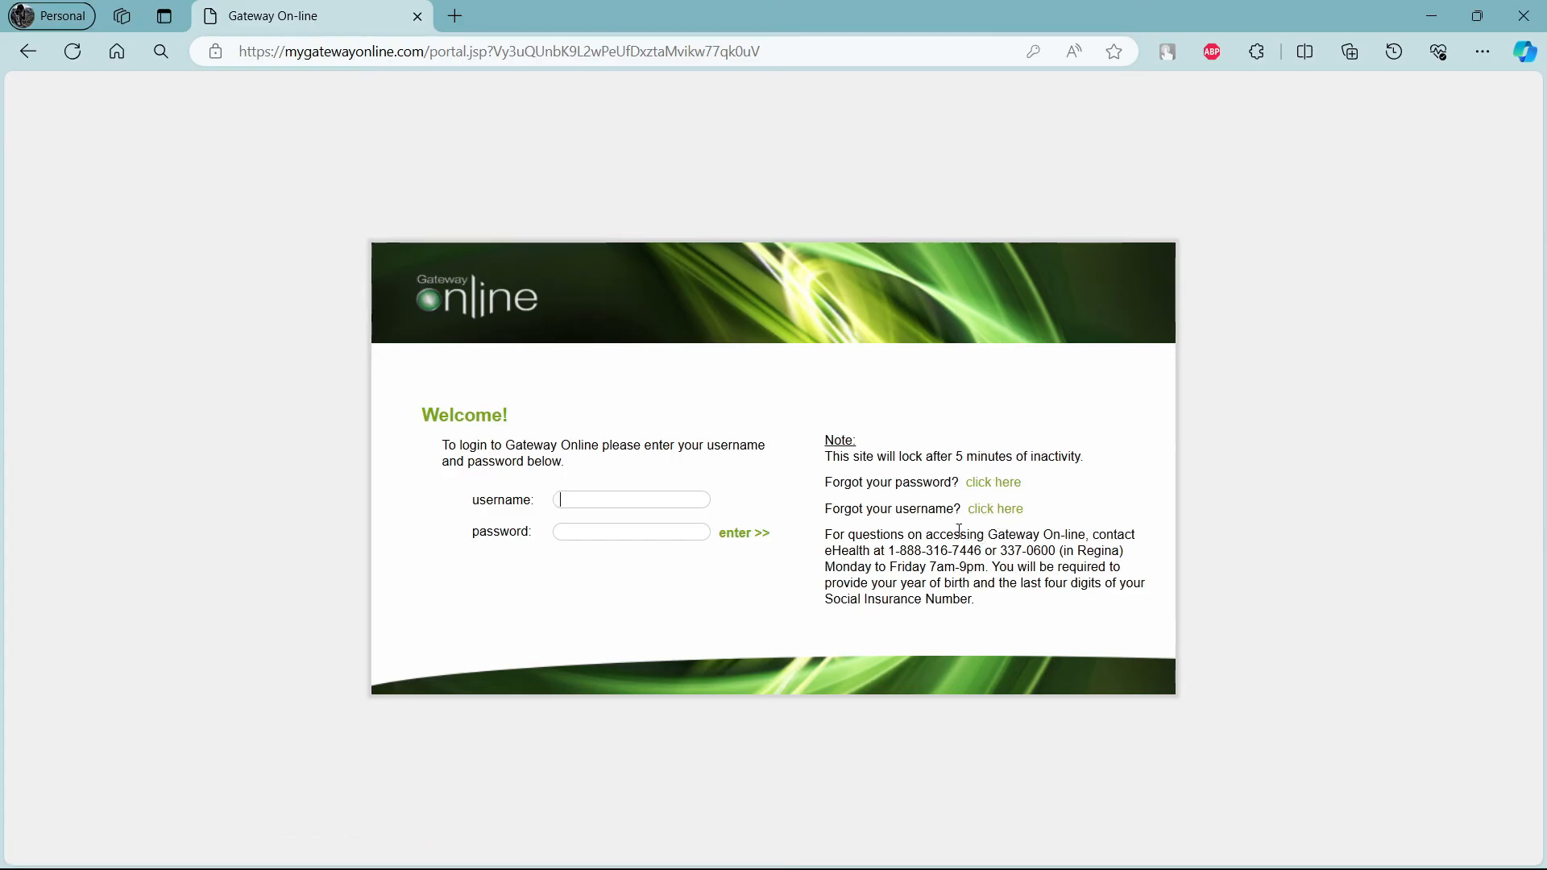
click(513, 52)
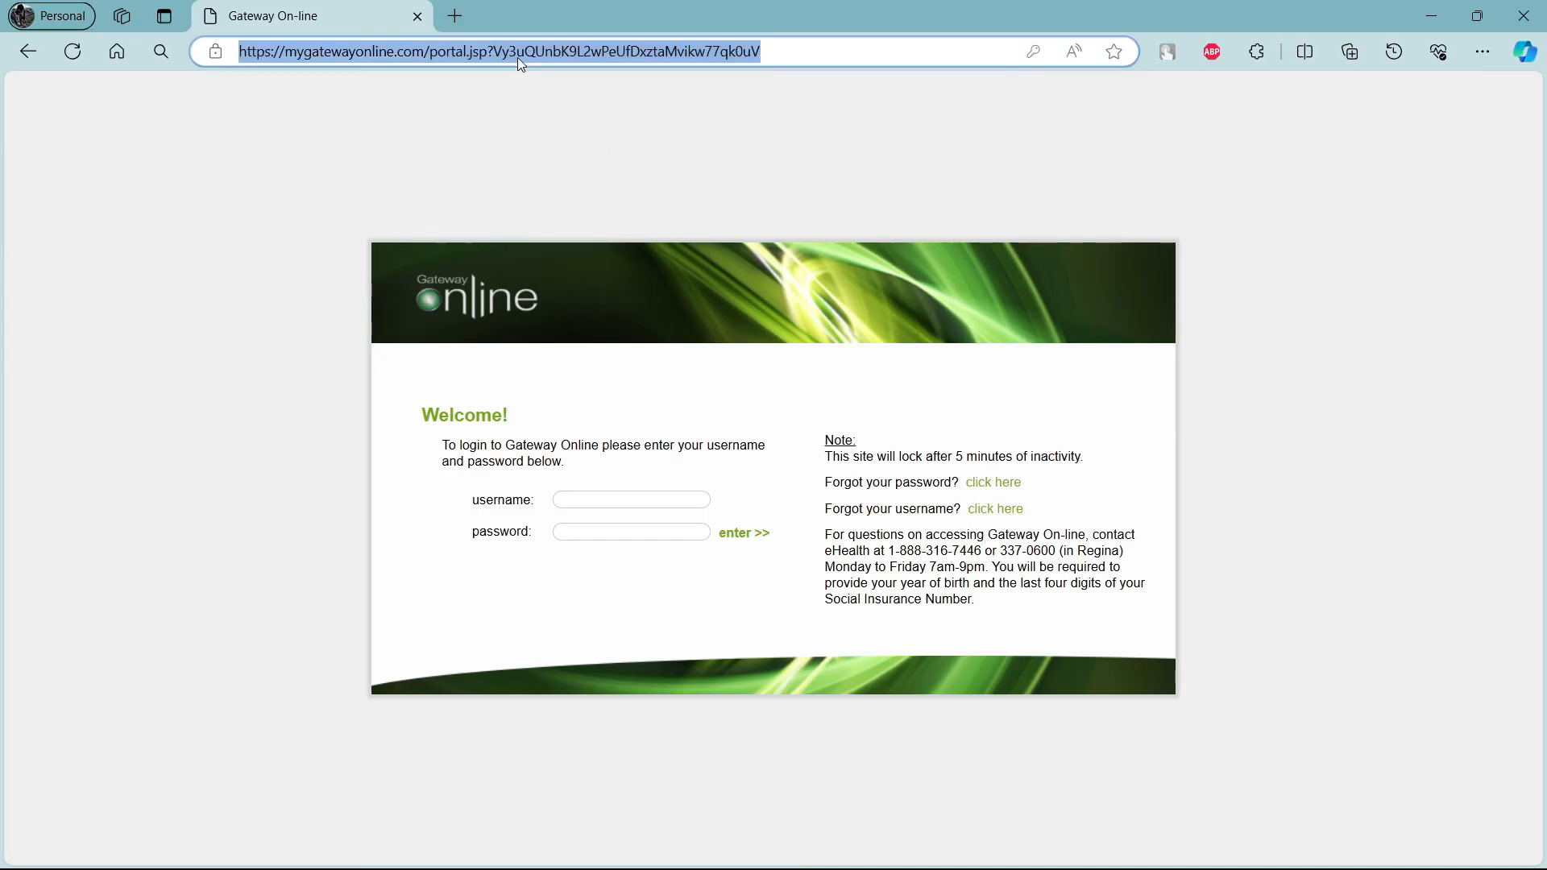